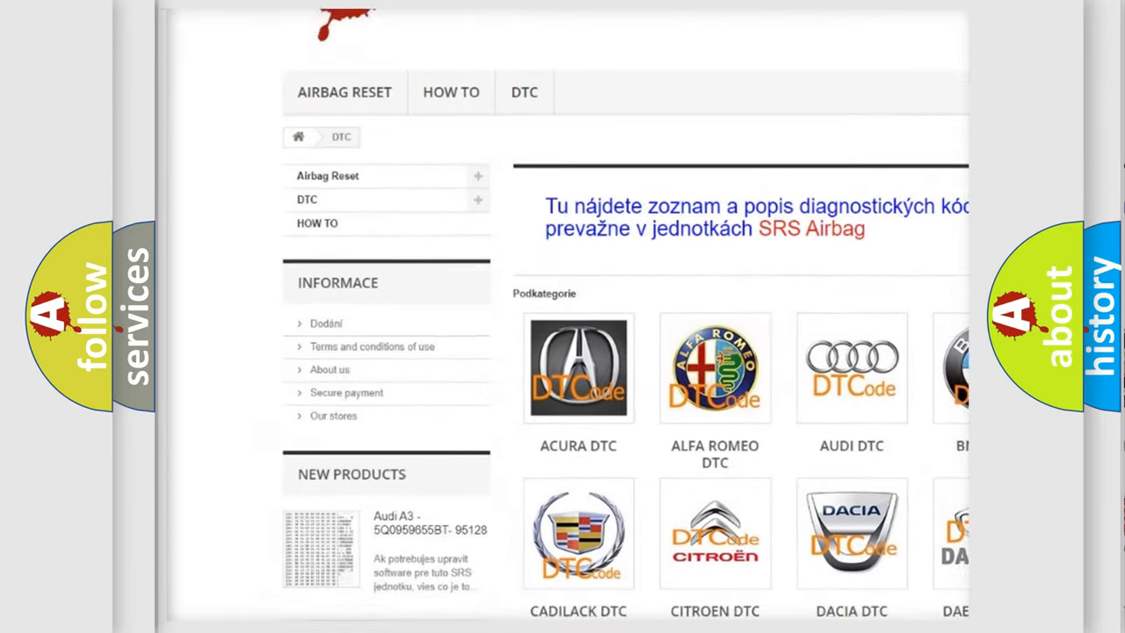
pyautogui.scroll(-3)
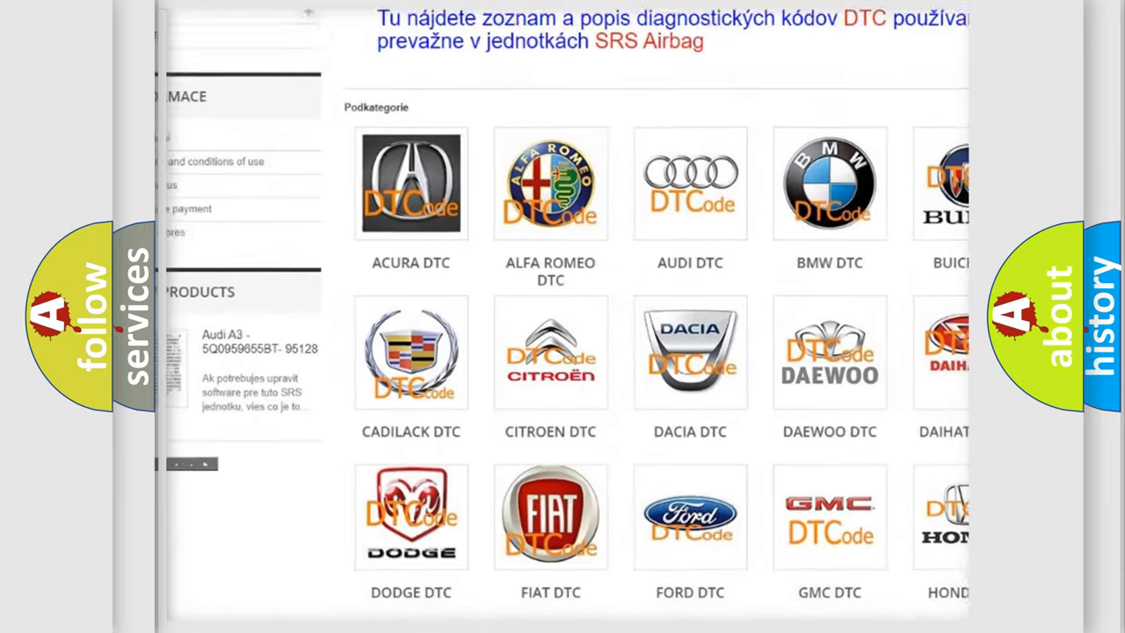
pyautogui.scroll(-3)
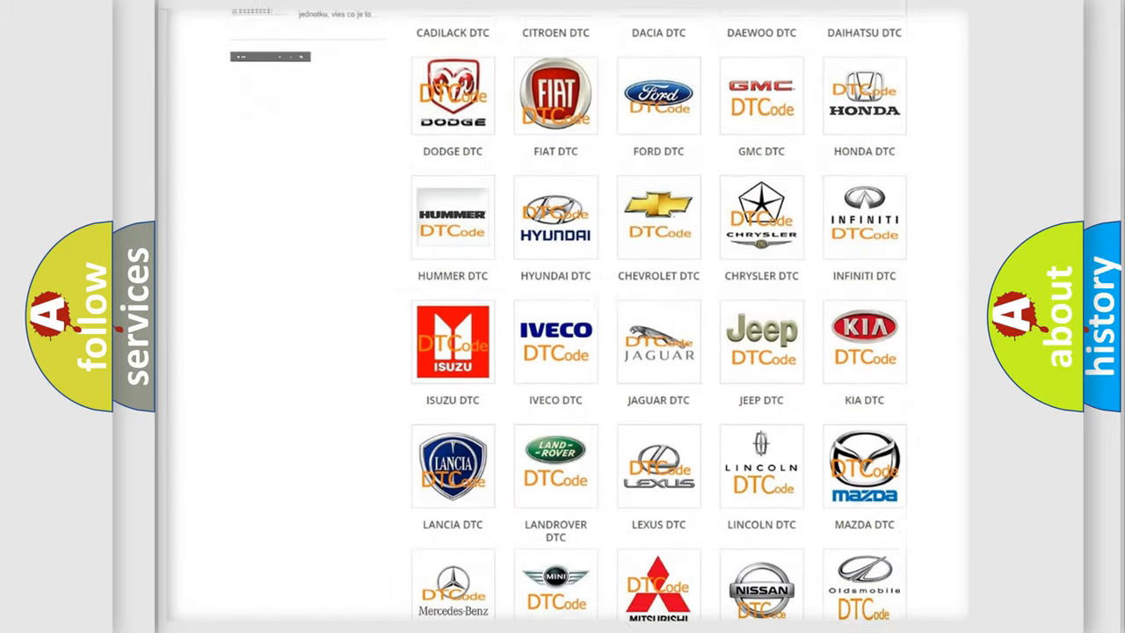
pyautogui.scroll(-3)
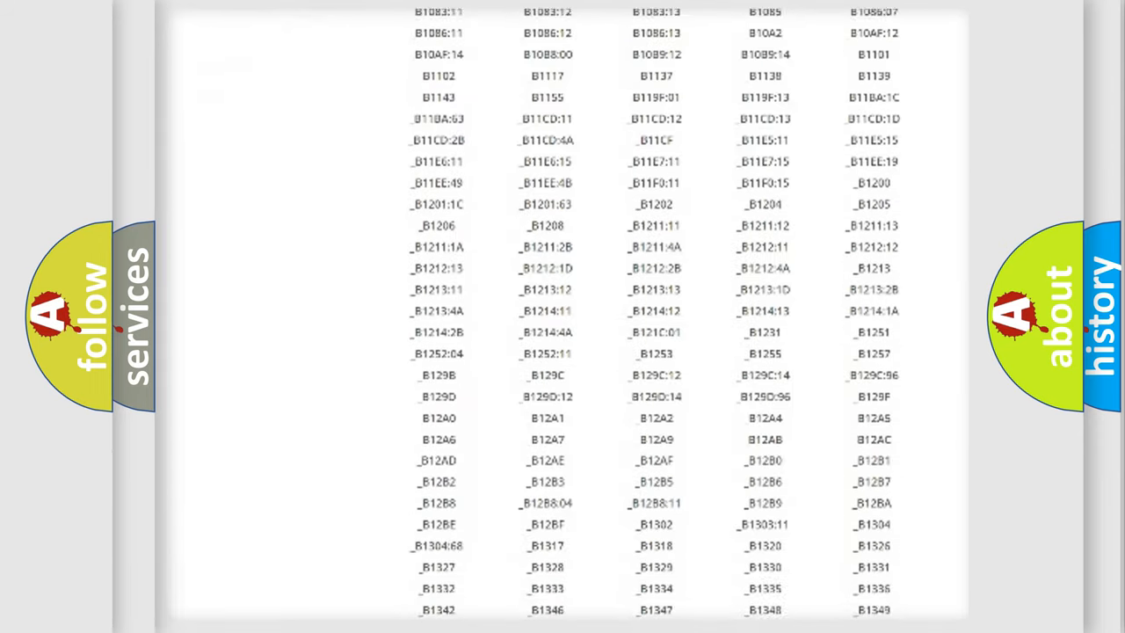
pyautogui.scroll(-3)
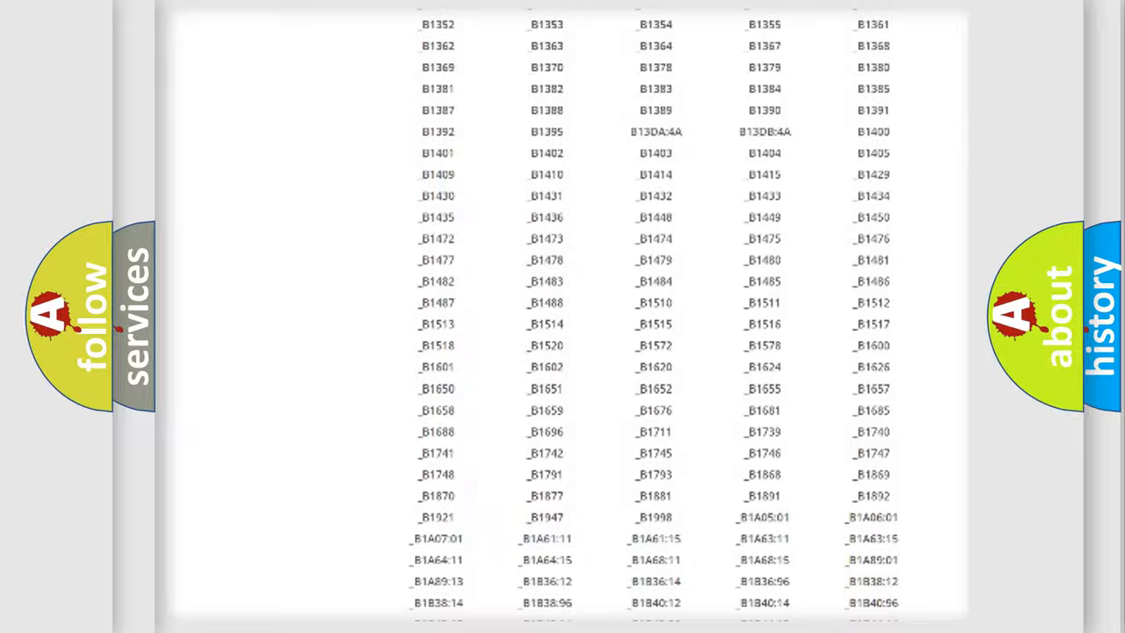
pyautogui.scroll(3)
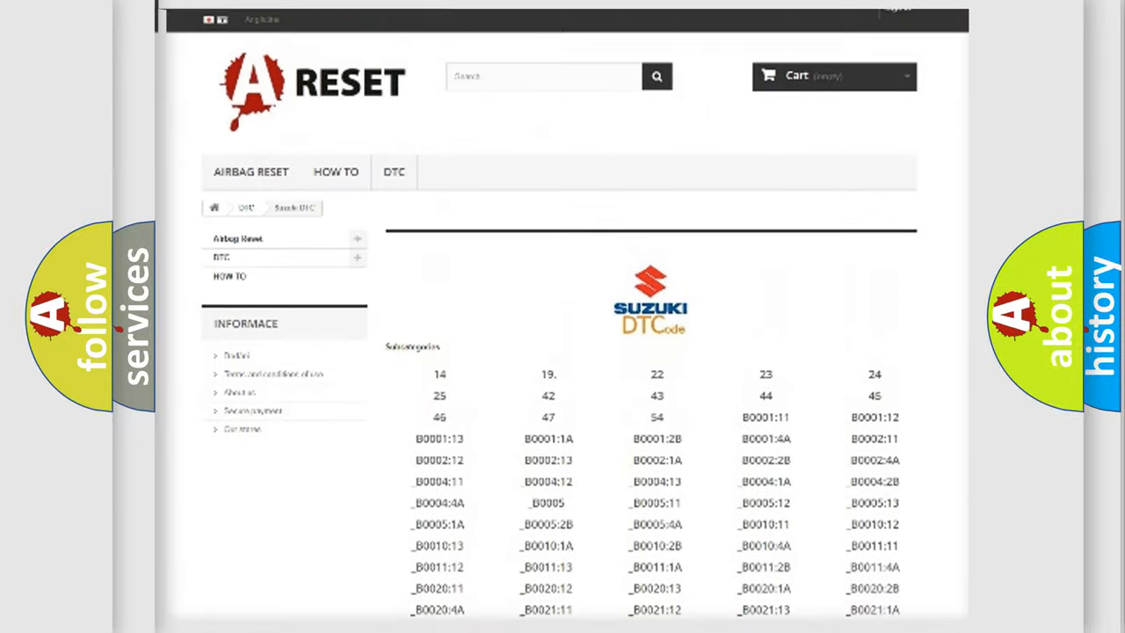